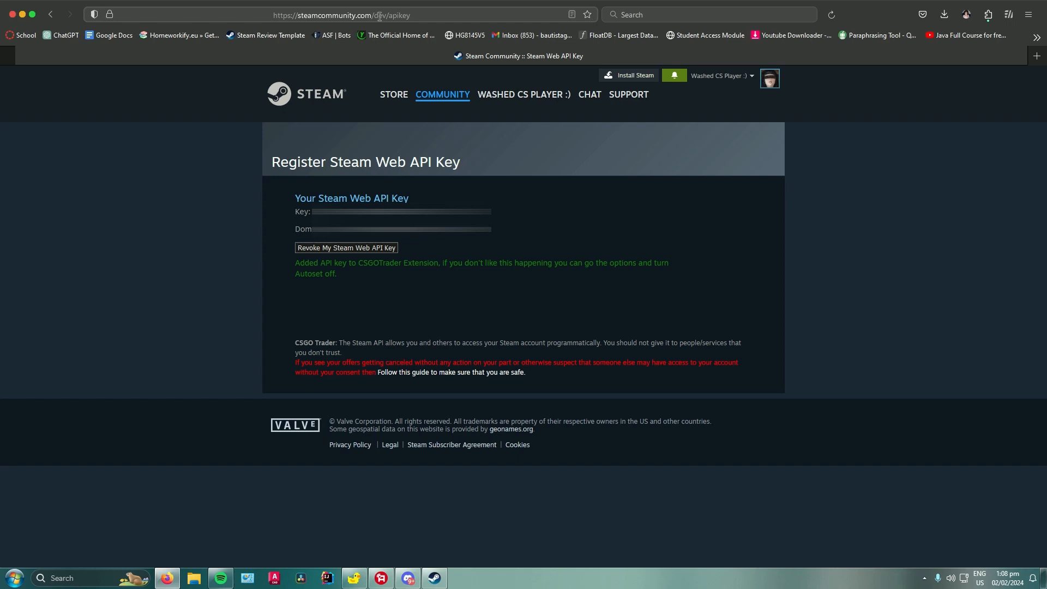
mouse_move(399, 34)
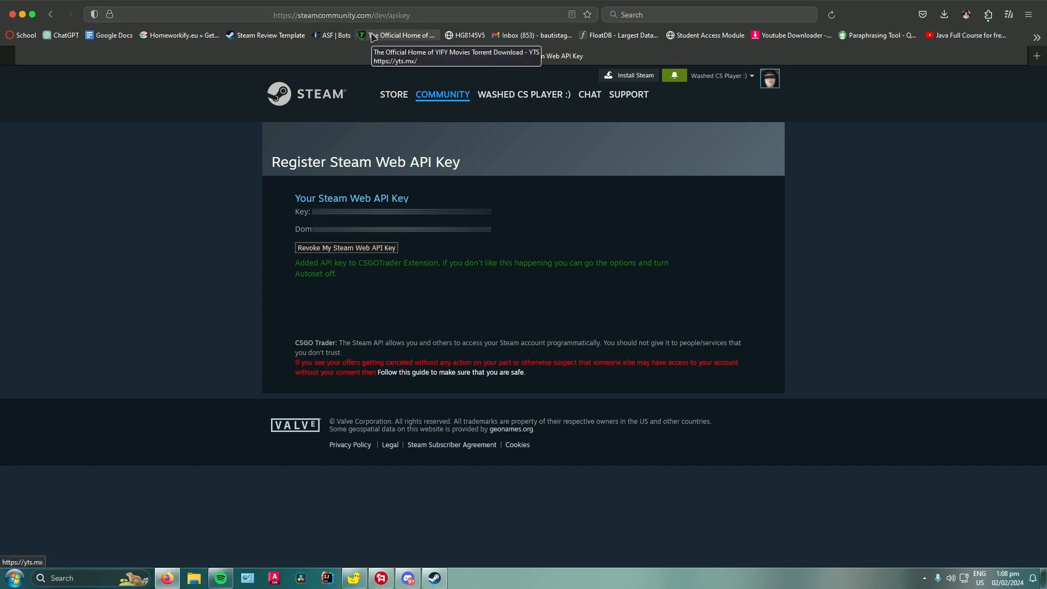
mouse_move(257, 172)
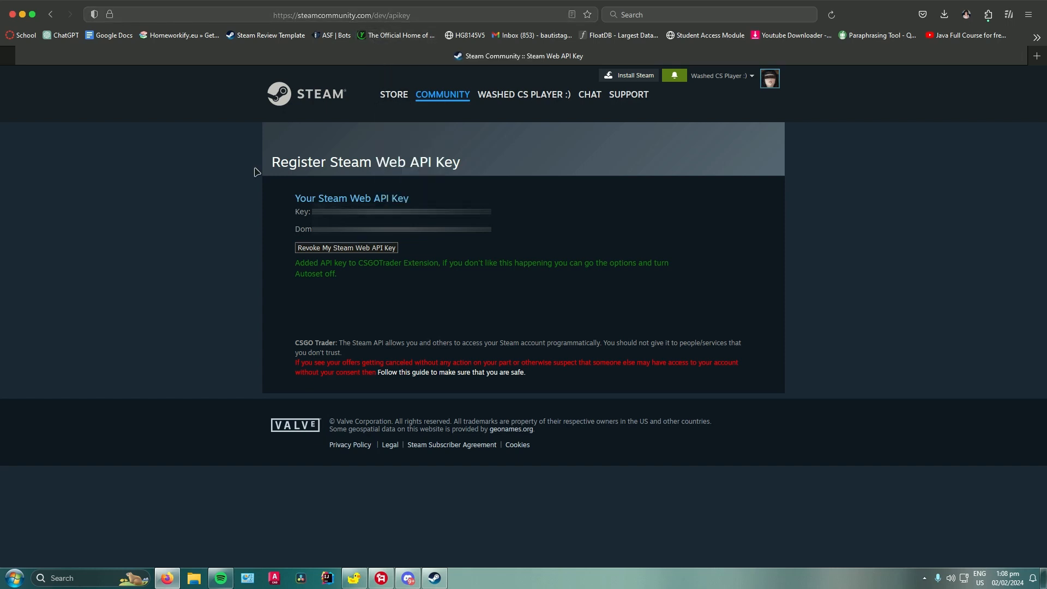
mouse_move(305, 213)
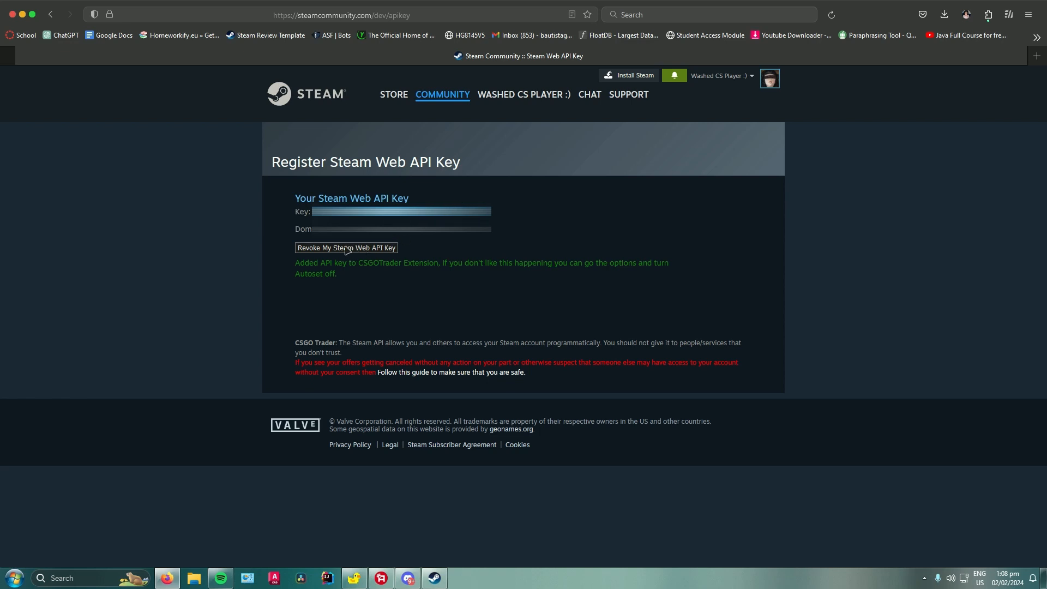
- Revoke the current Steam Web API key and confirm in the dialog
left_click(346, 248)
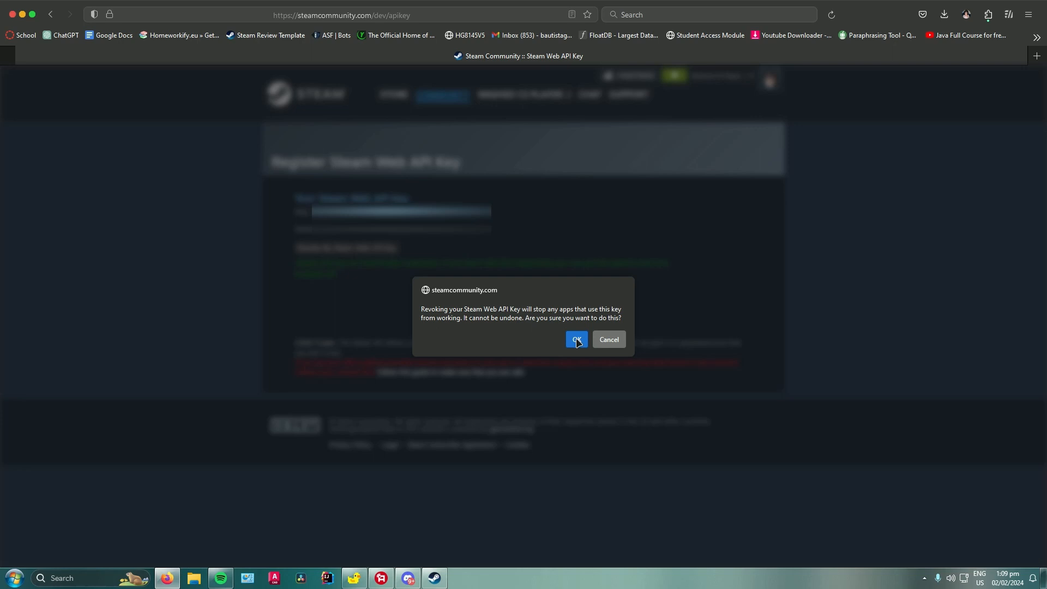
left_click(576, 339)
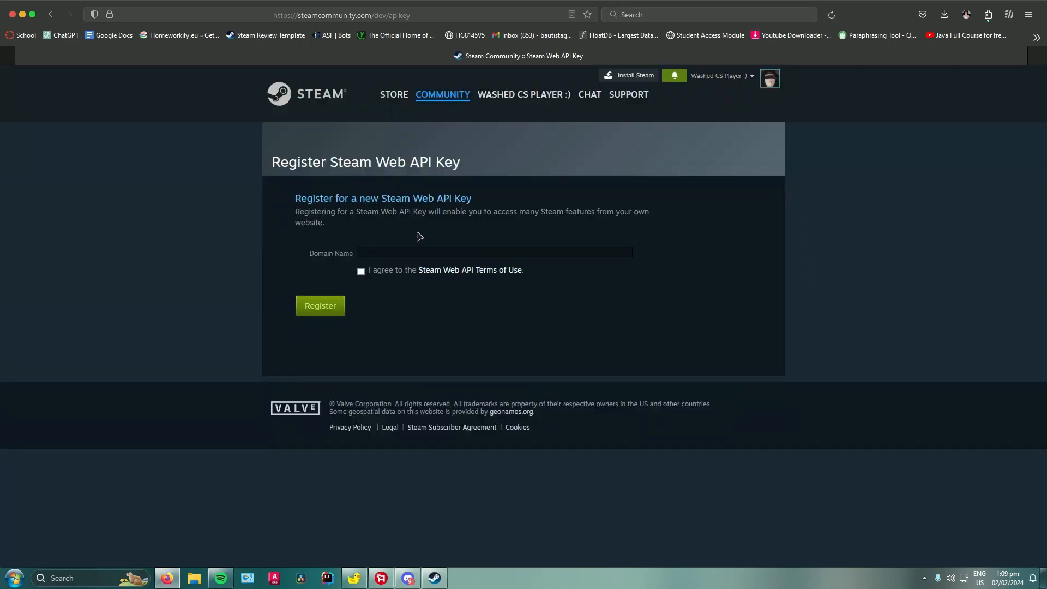
mouse_move(424, 242)
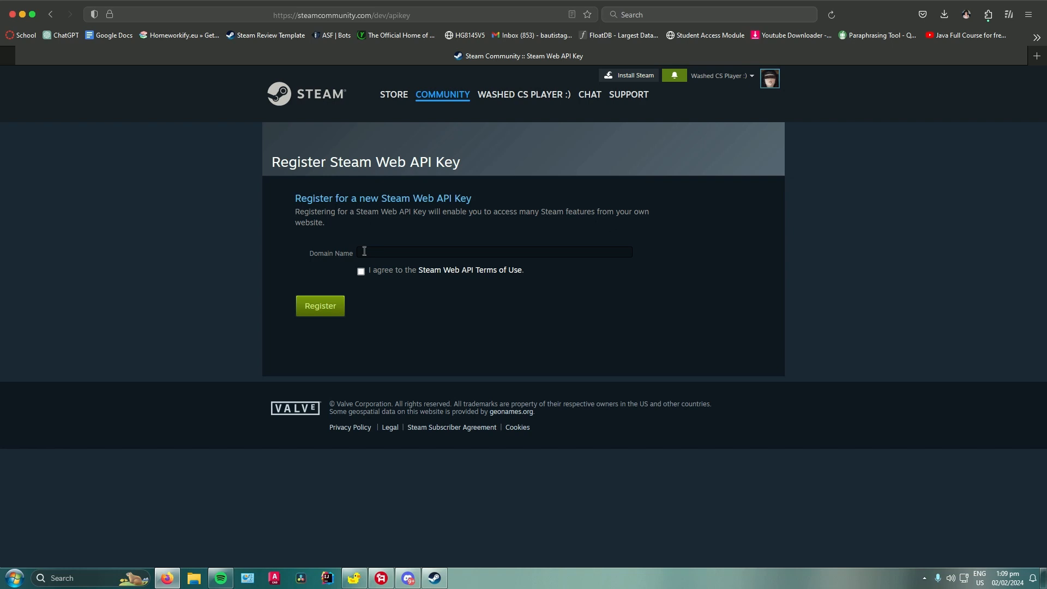
left_click(493, 252)
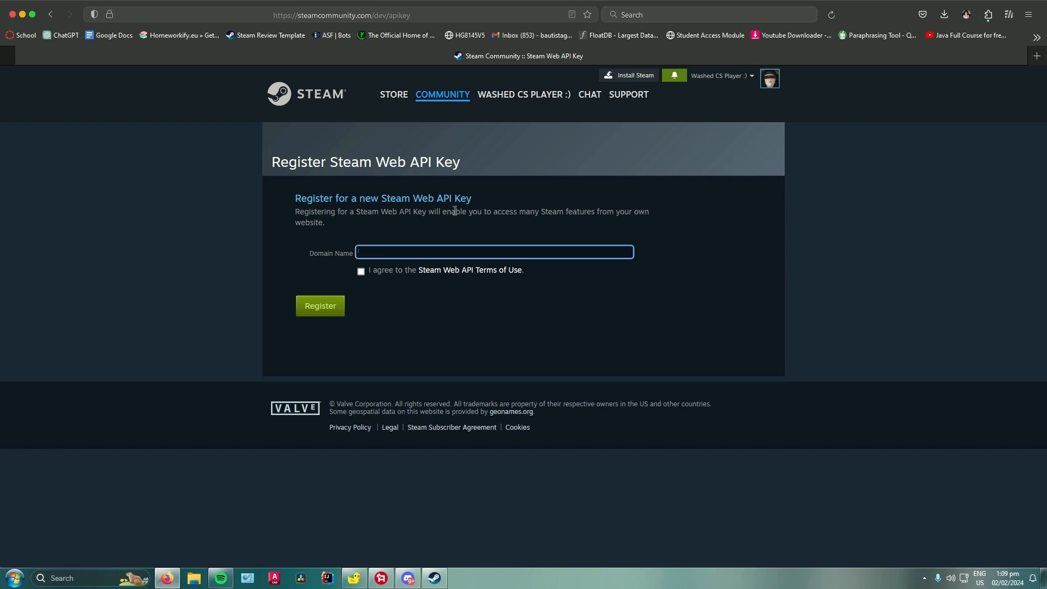
type("www.google.")
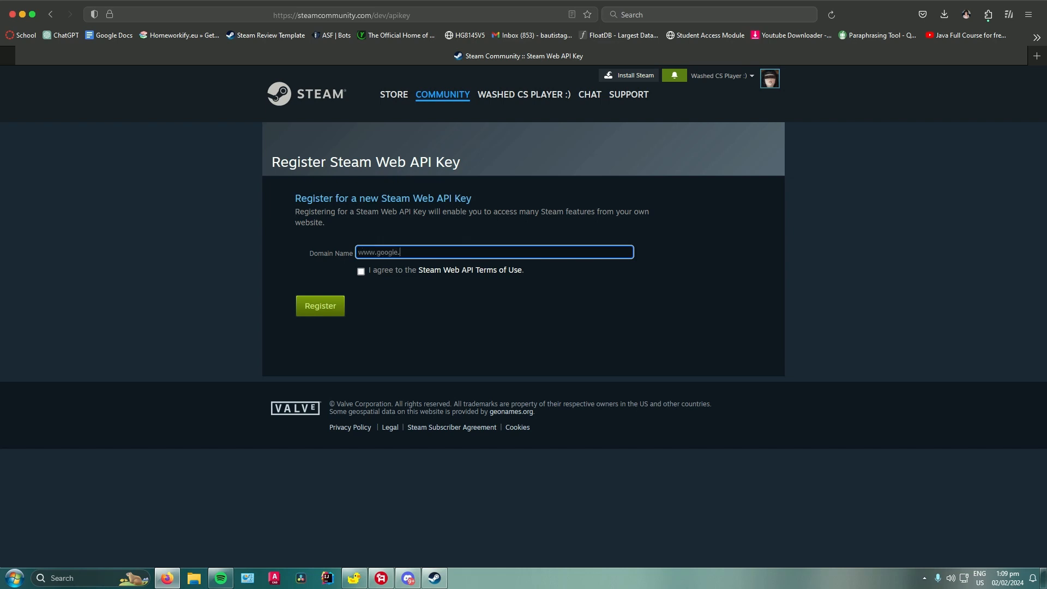
type("com")
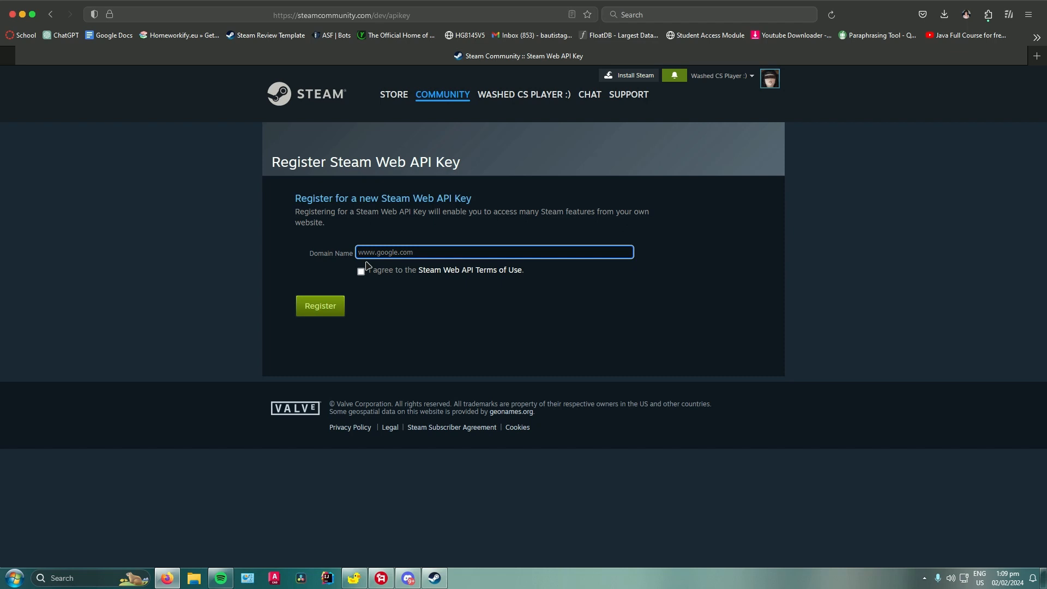
left_click(361, 272)
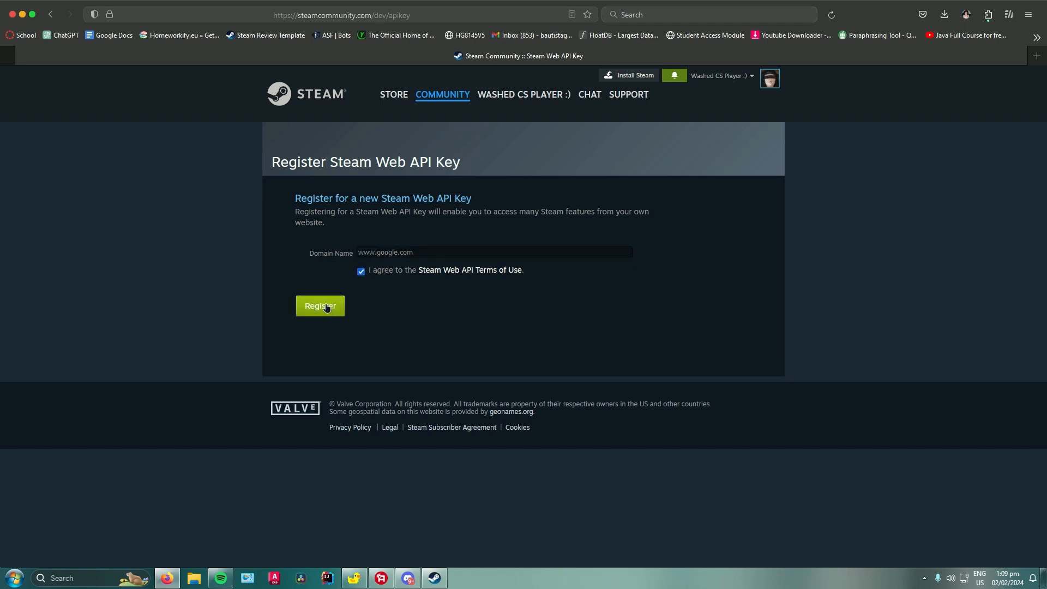
left_click(320, 305)
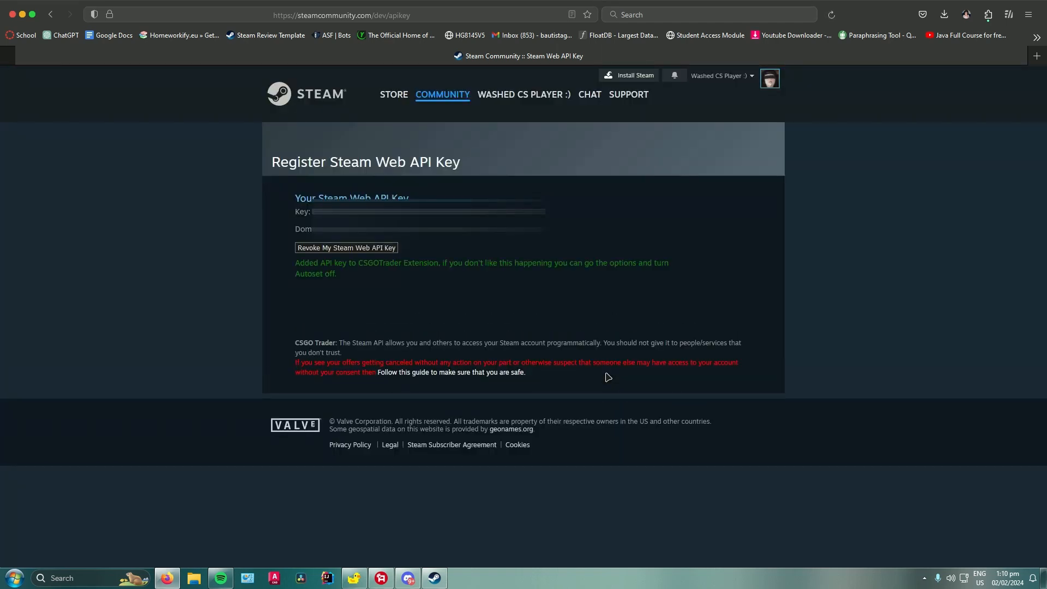
mouse_move(617, 389)
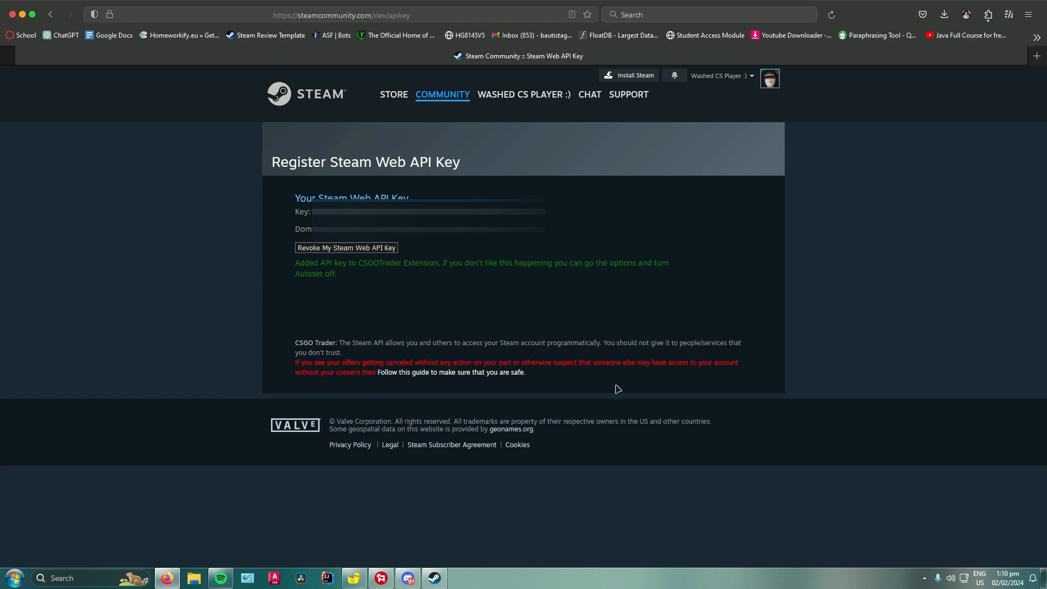